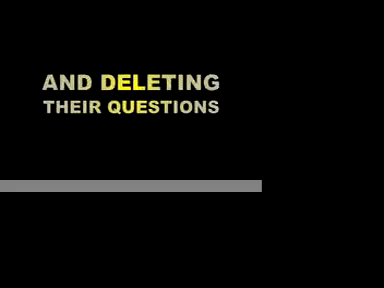
{"action": "key", "text": "Right"}
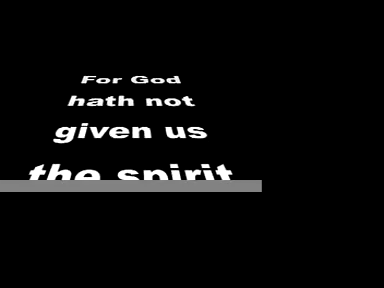
{"action": "scroll", "scroll_direction": "down", "scroll_amount": 3}
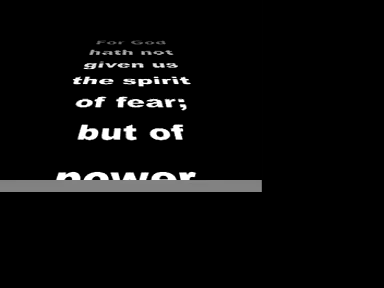
{"action": "scroll", "scroll_direction": "down", "scroll_amount": 3}
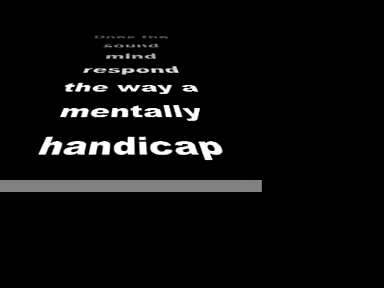
{"action": "scroll", "scroll_direction": "down", "scroll_amount": 3}
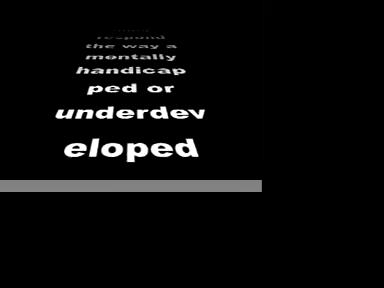
{"action": "scroll", "scroll_direction": "down", "scroll_amount": 3}
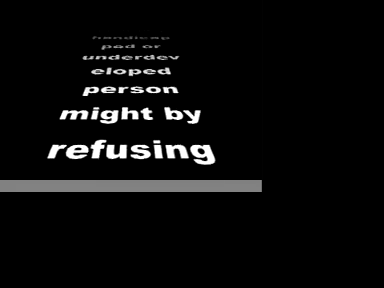
{"action": "scroll", "scroll_direction": "down", "scroll_amount": 3}
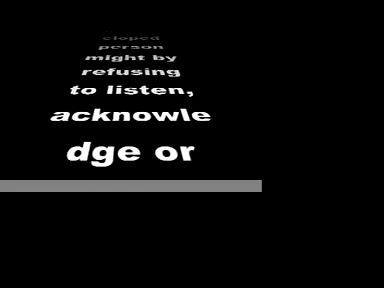
{"action": "scroll", "scroll_direction": "down", "scroll_amount": 3}
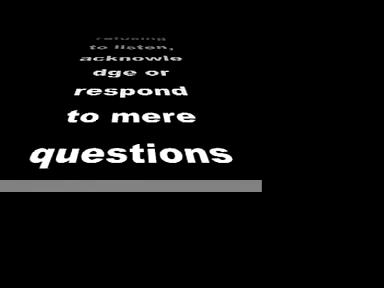
{"action": "scroll", "scroll_direction": "down", "scroll_amount": 3}
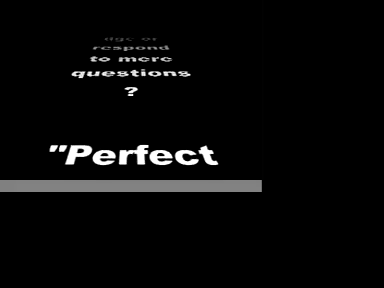